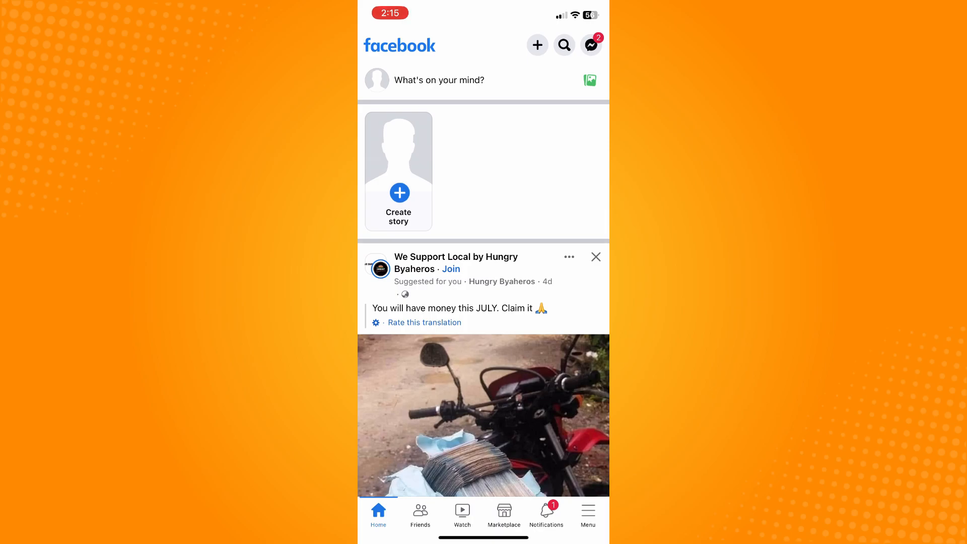
- Go to Marketplace from the Menu to see Today's Picks near Cagayan de Oro
click(587, 515)
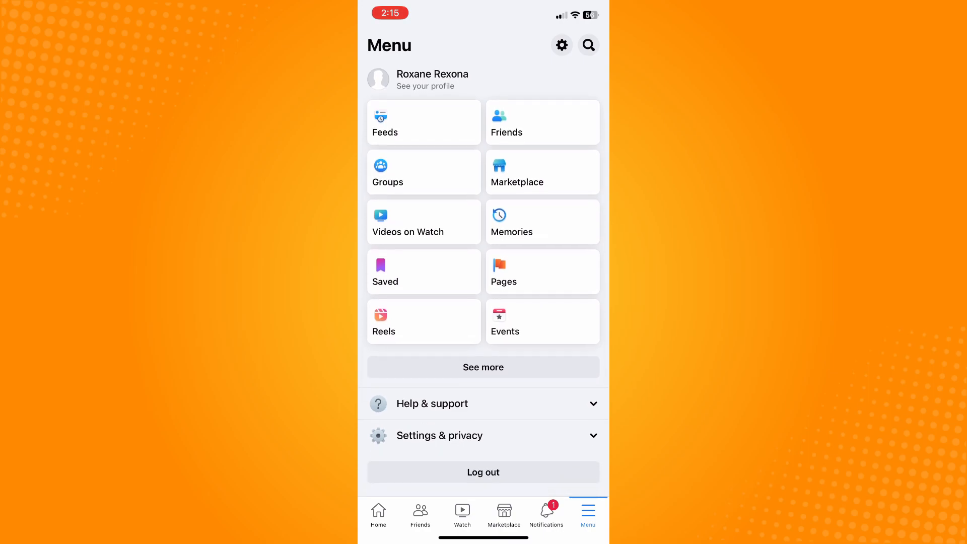
click(517, 172)
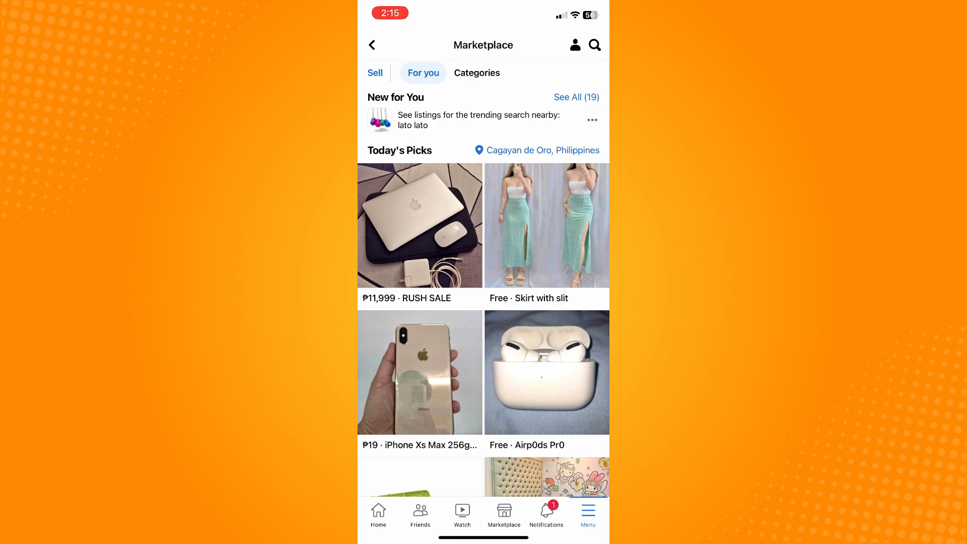
- Send the prefilled availability message to the seller of the free 'Skirt with slit' listing
click(546, 225)
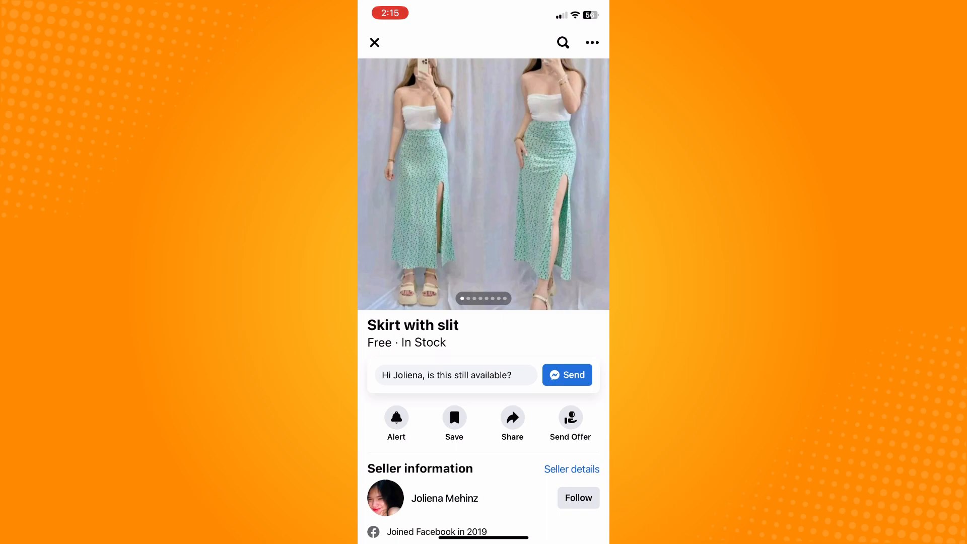
click(566, 375)
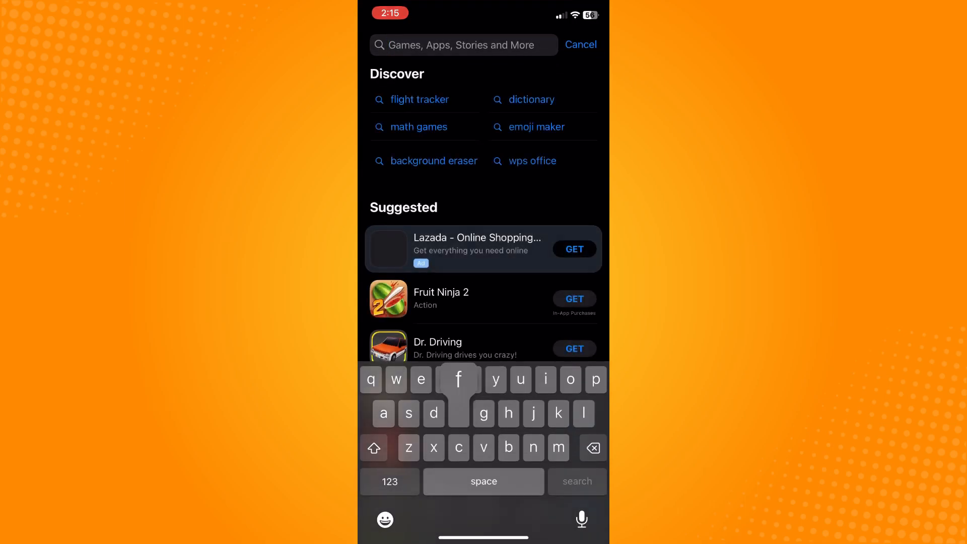
- Search the App Store for 'face', pick Facebook and start its update
text(face)
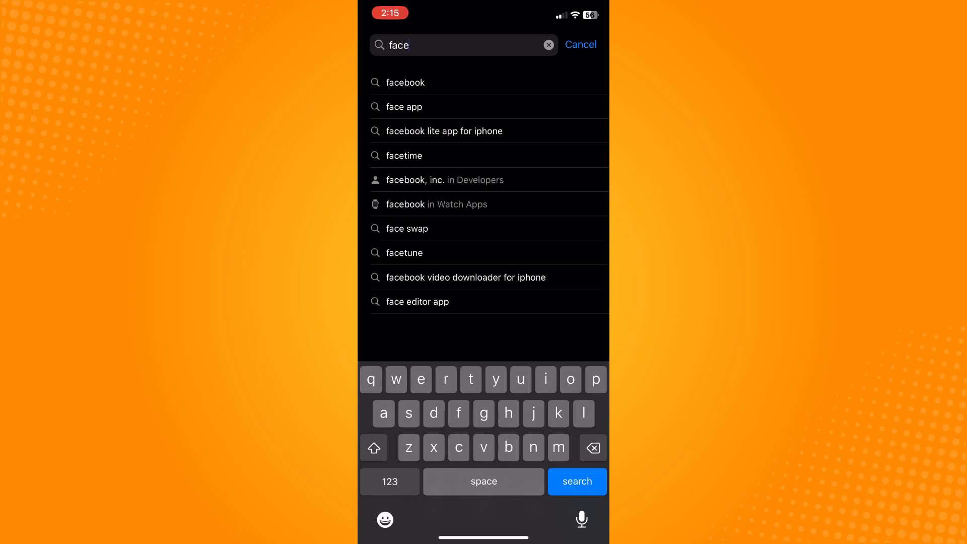
click(405, 82)
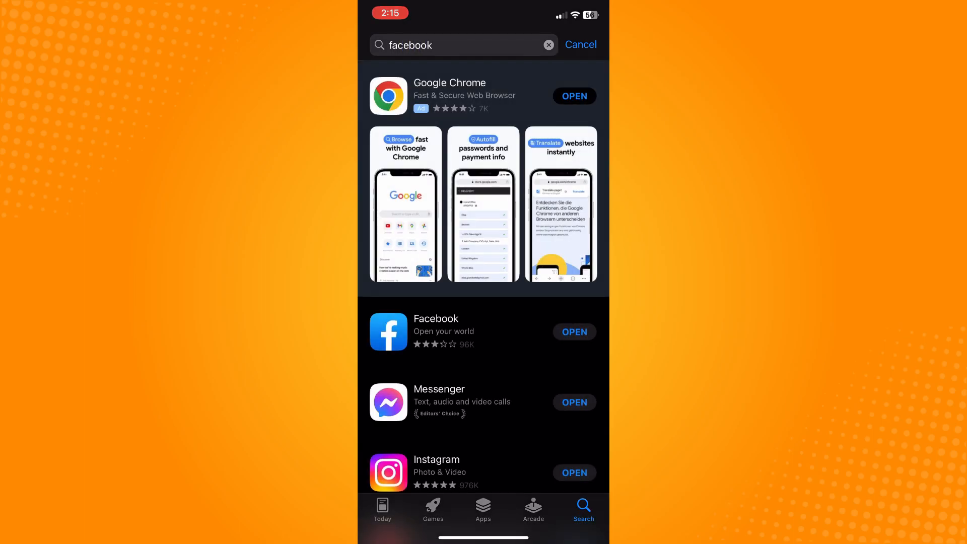
click(435, 331)
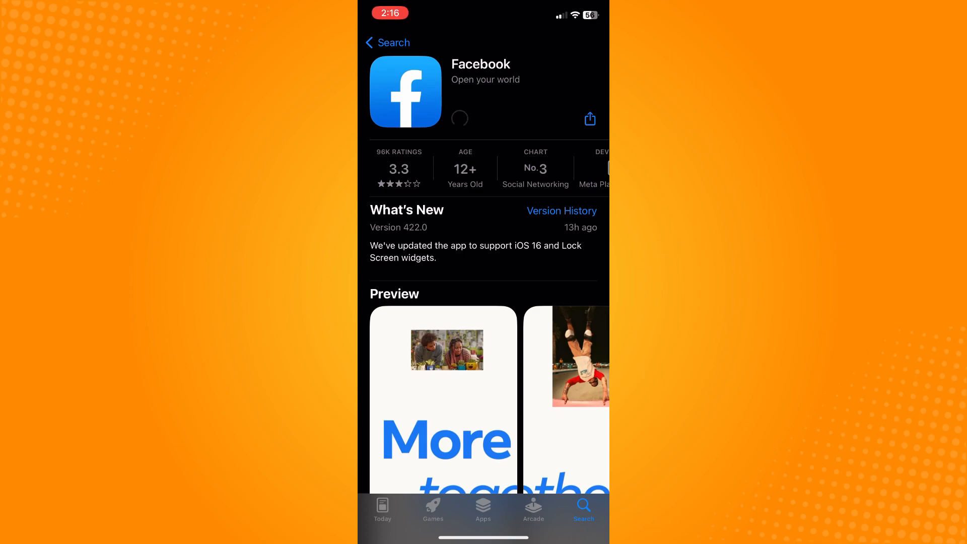
click(460, 119)
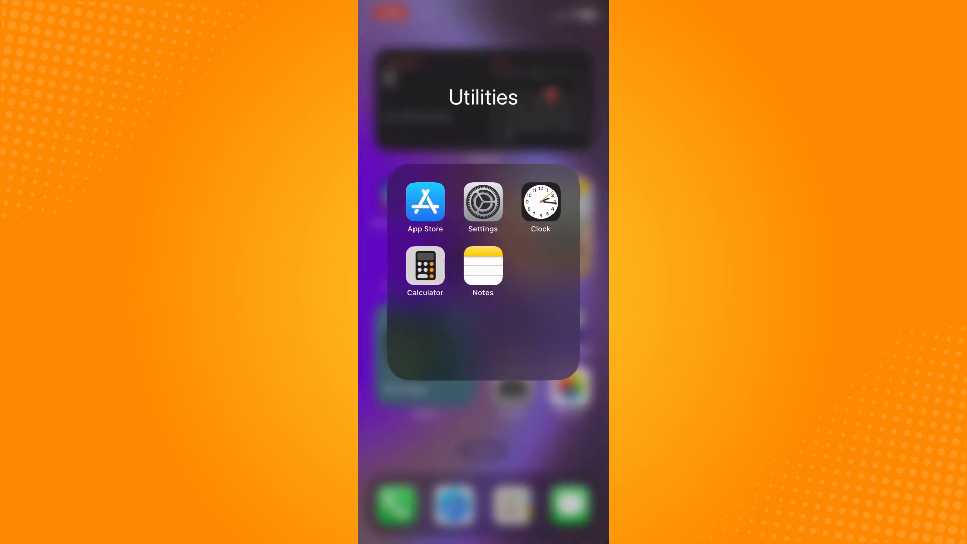
- Launch the updated Facebook app from the Social Networking folder
scroll(left, 3)
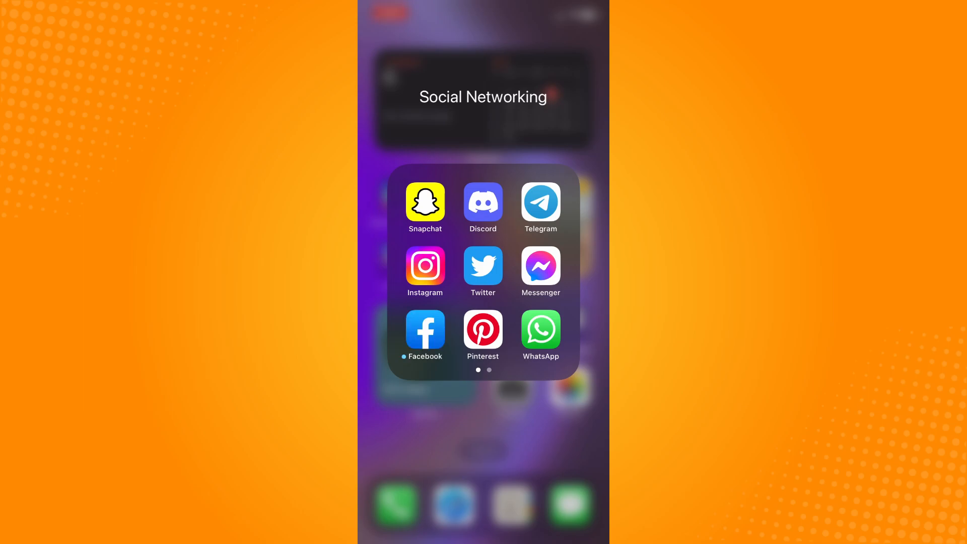
click(426, 330)
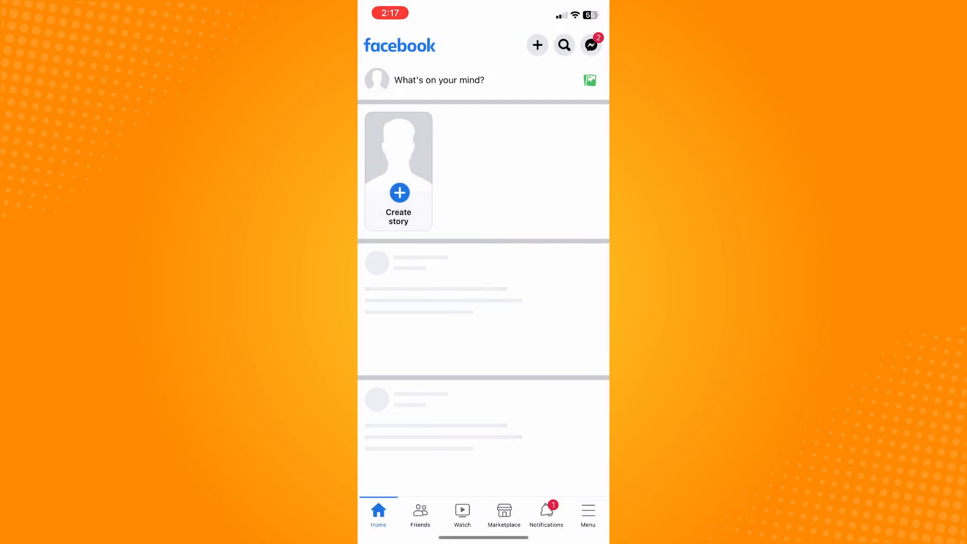
- Start a problem report via Help & support, continue and choose a logs option
click(587, 514)
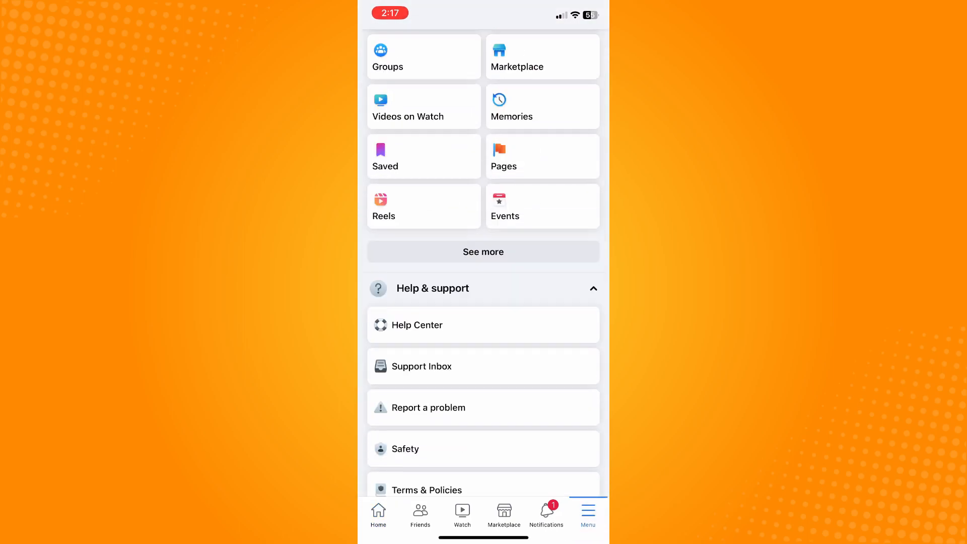
click(428, 407)
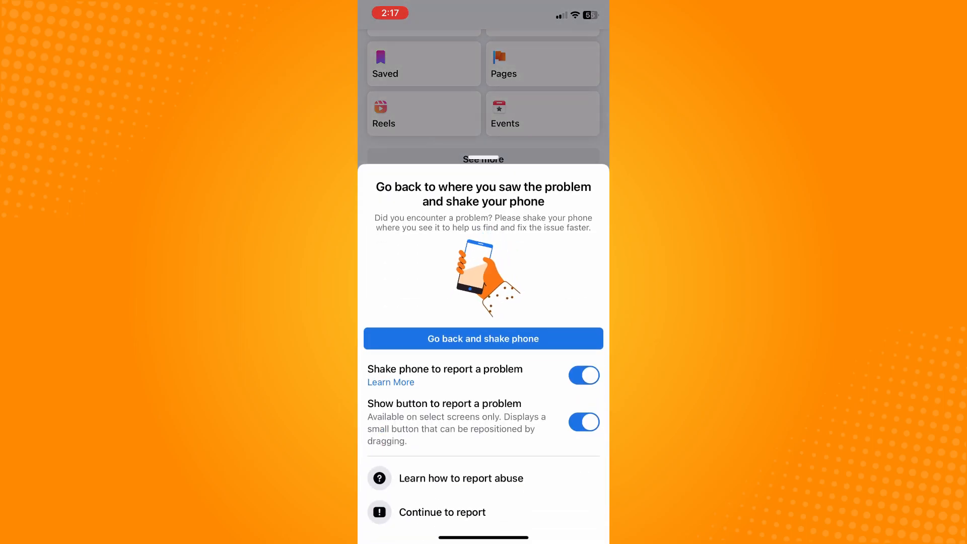
click(441, 512)
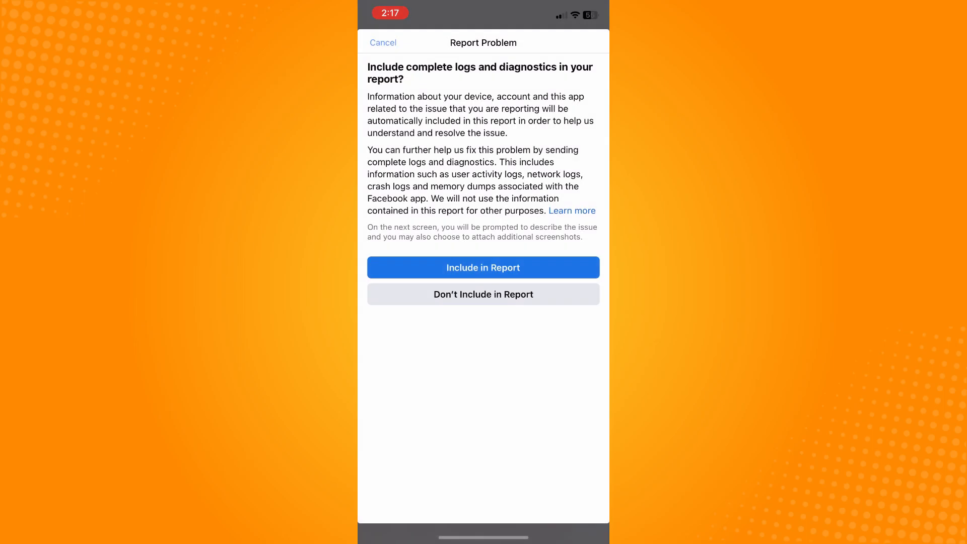
click(483, 267)
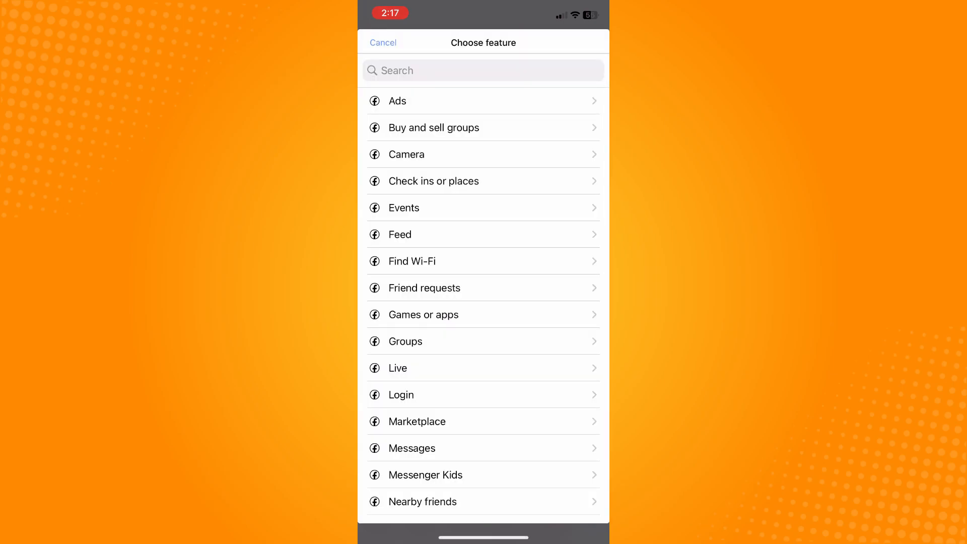